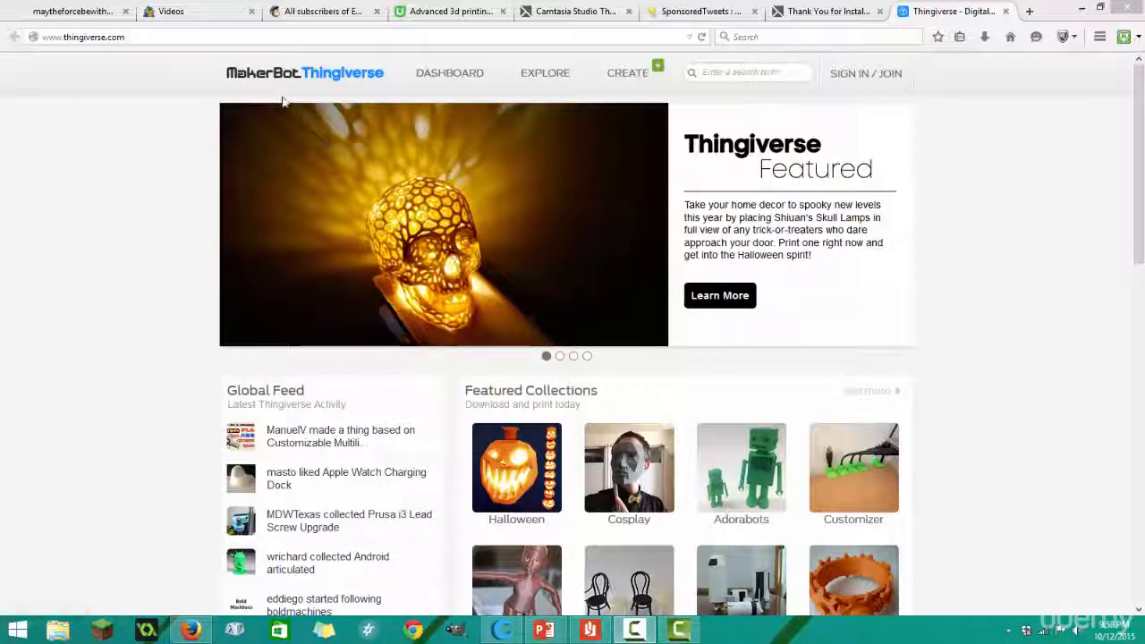
{"action": "mouse_move", "coordinate": [447, 104]}
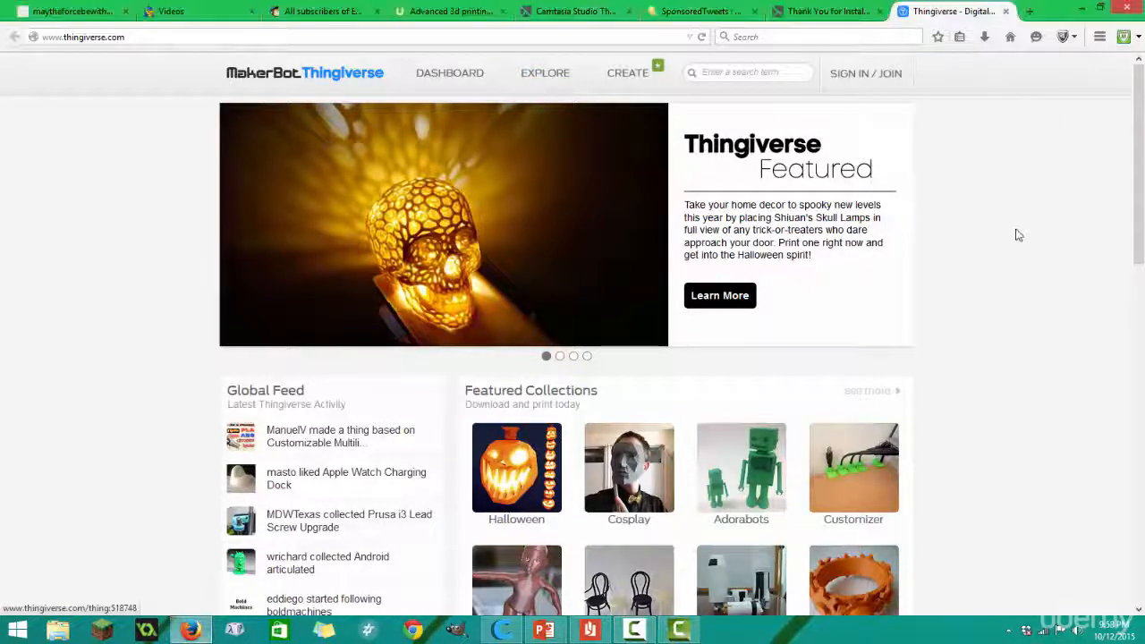
Search Thingiverse for "belt", bringing up about 3,043 matching things
{"action": "scroll", "scroll_direction": "down", "scroll_amount": 3}
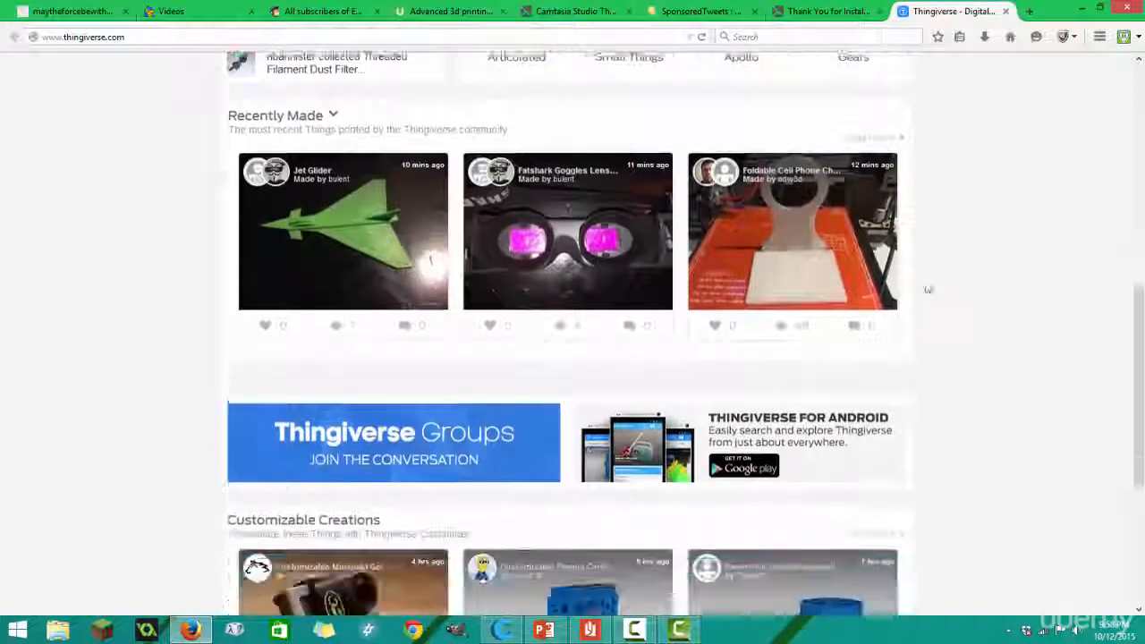
{"action": "scroll", "scroll_direction": "down", "scroll_amount": 3}
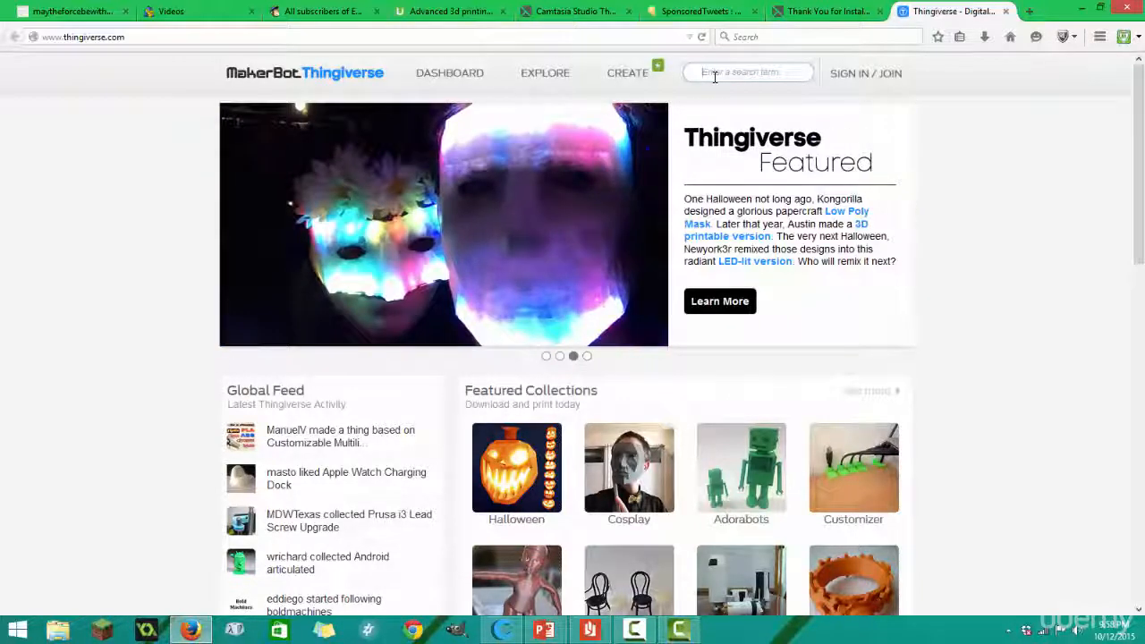
{"action": "type", "text": "bel"}
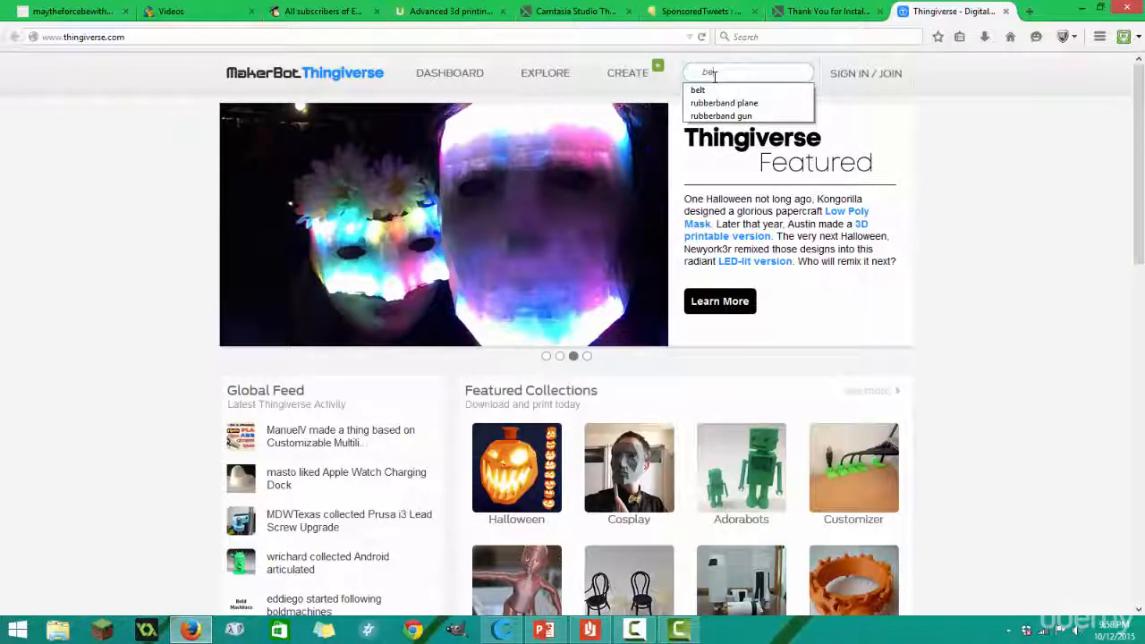
{"action": "type", "text": "belt"}
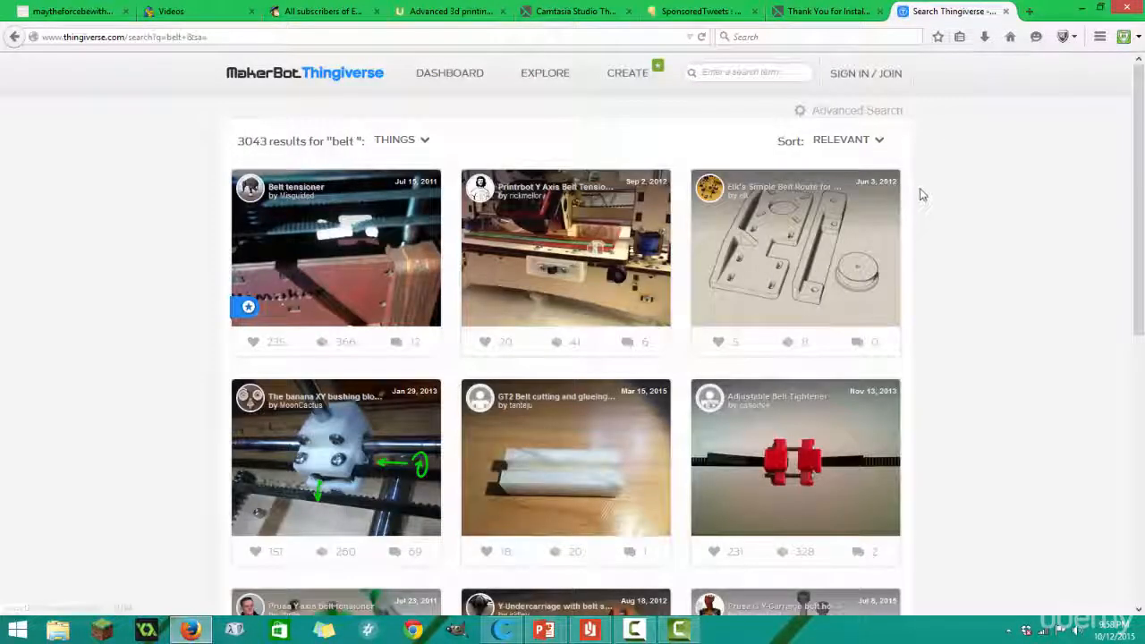
Browse down through two pages of belt results, then return to the header search box
{"action": "scroll", "scroll_direction": "down", "scroll_amount": 3}
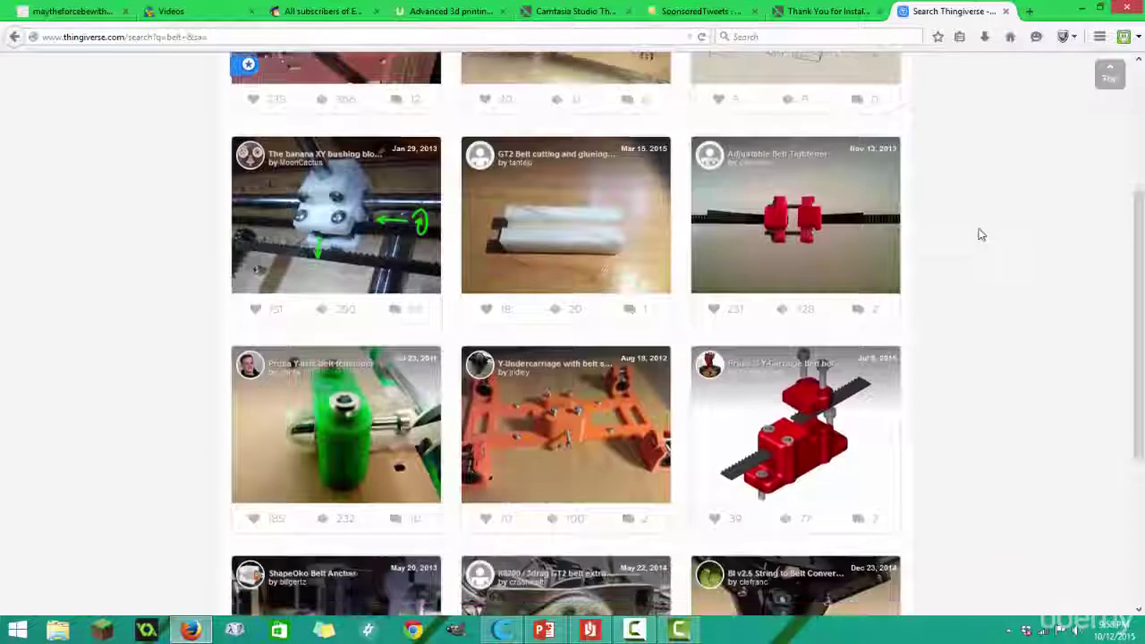
{"action": "scroll", "scroll_direction": "down", "scroll_amount": 3}
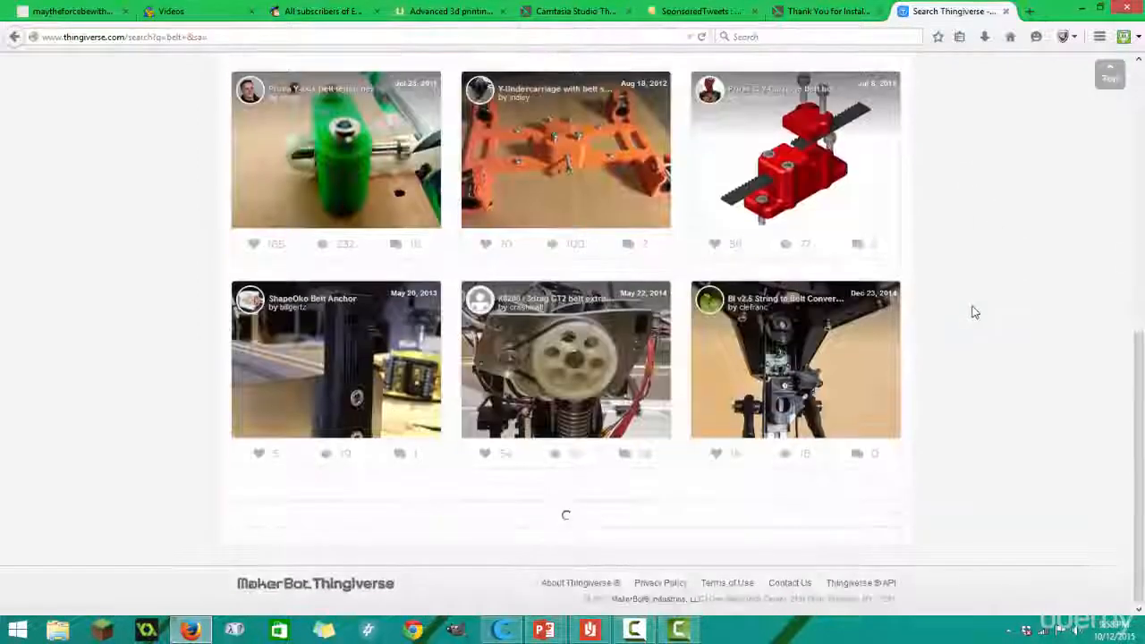
{"action": "scroll", "scroll_direction": "down", "scroll_amount": 3}
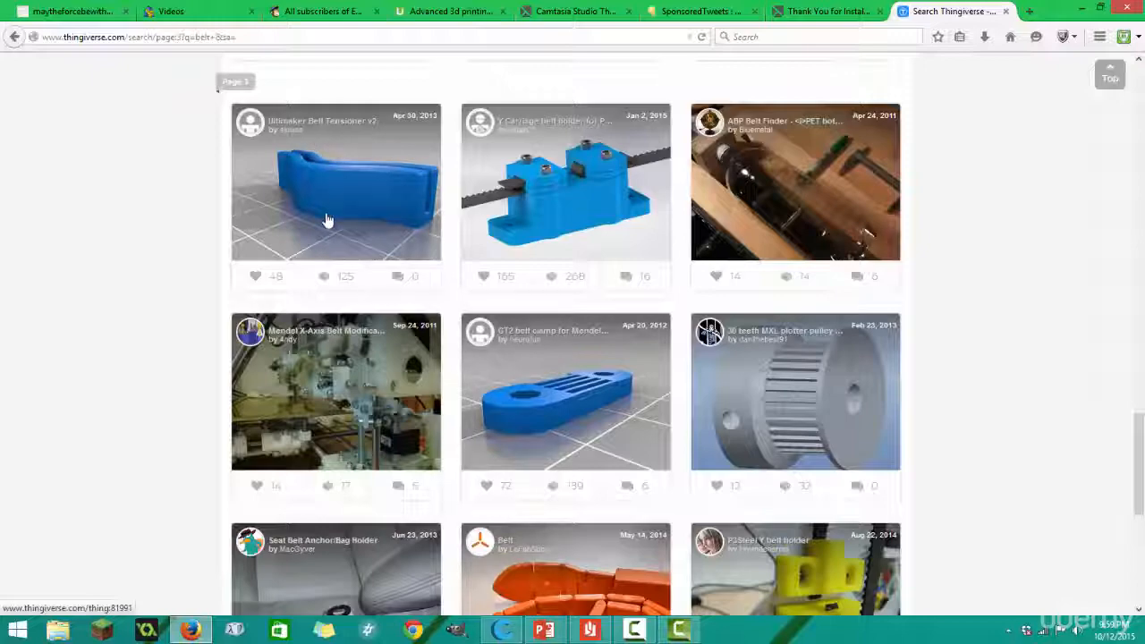
{"action": "scroll", "scroll_direction": "down", "scroll_amount": 3}
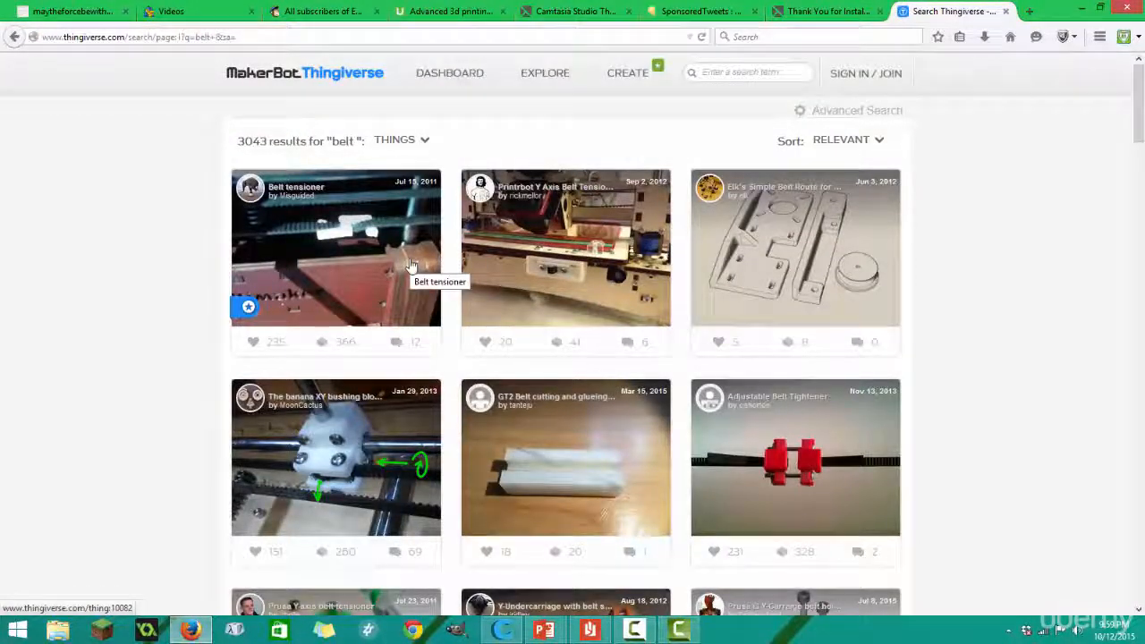
{"action": "mouse_move", "coordinate": [400, 275]}
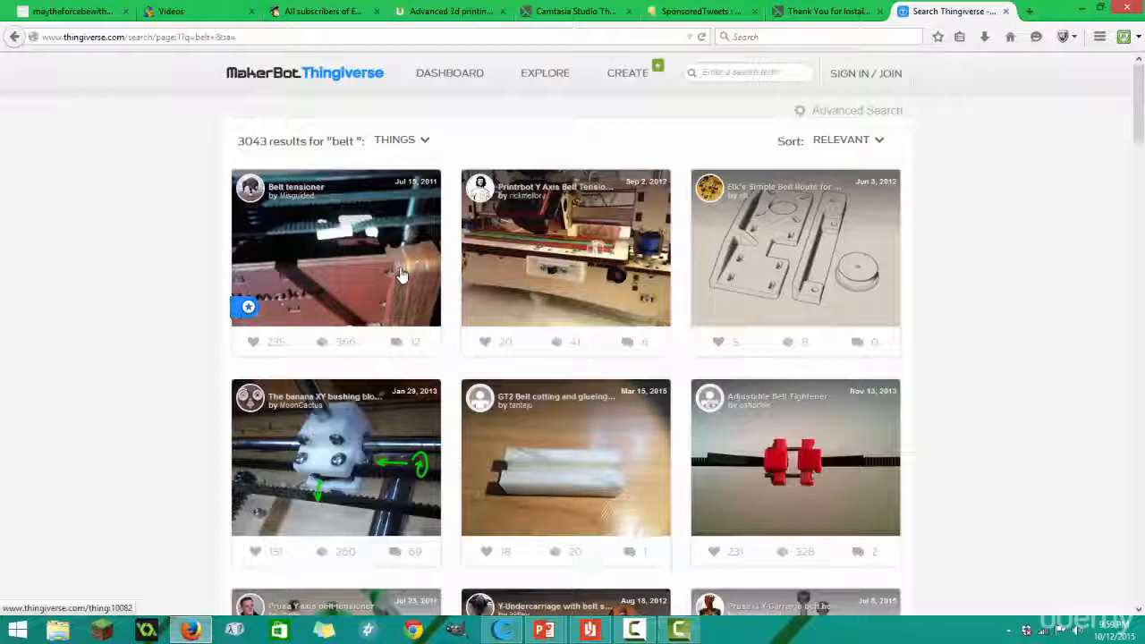
{"action": "left_click", "coordinate": [752, 74]}
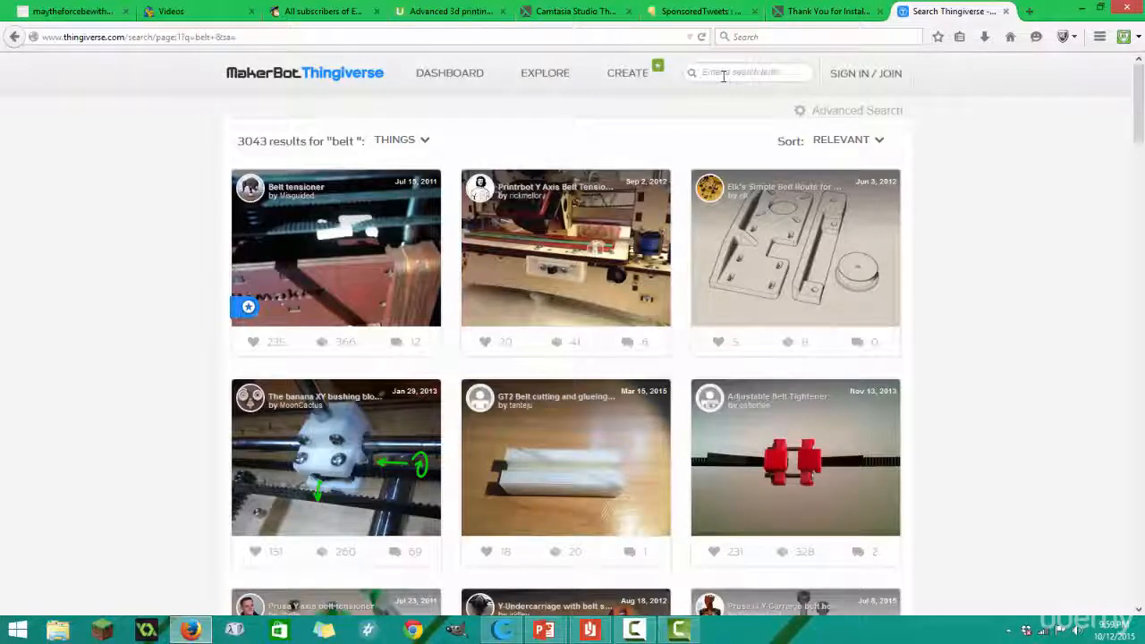
{"action": "left_click", "coordinate": [748, 72]}
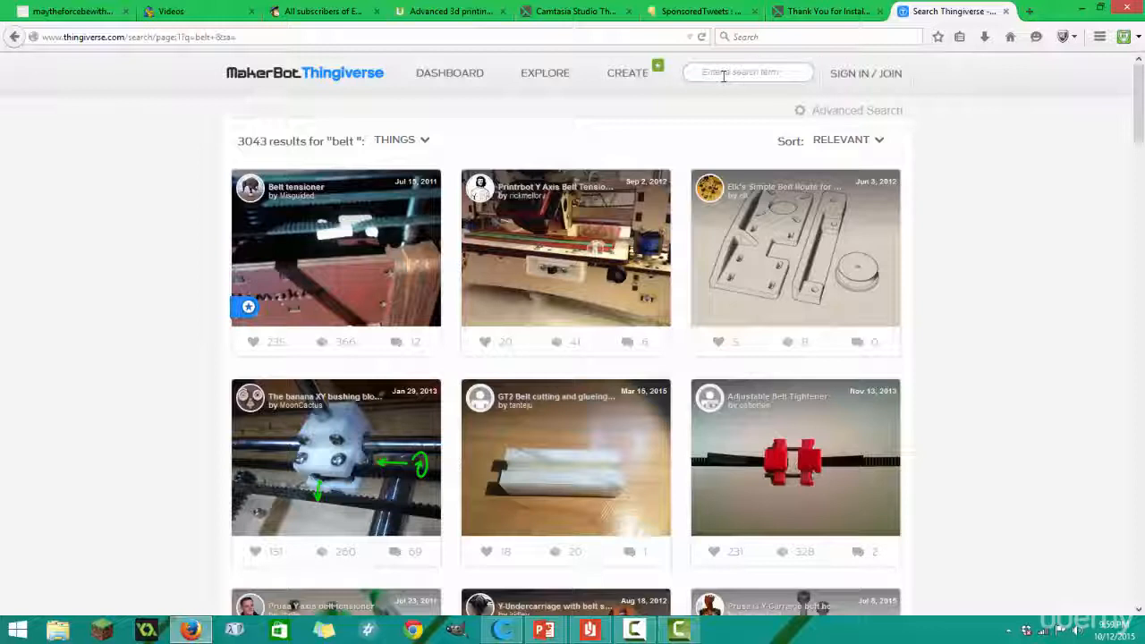
Search for "spool holder" (4,153 results) and browse down through the matches
{"action": "type", "text": "spool"}
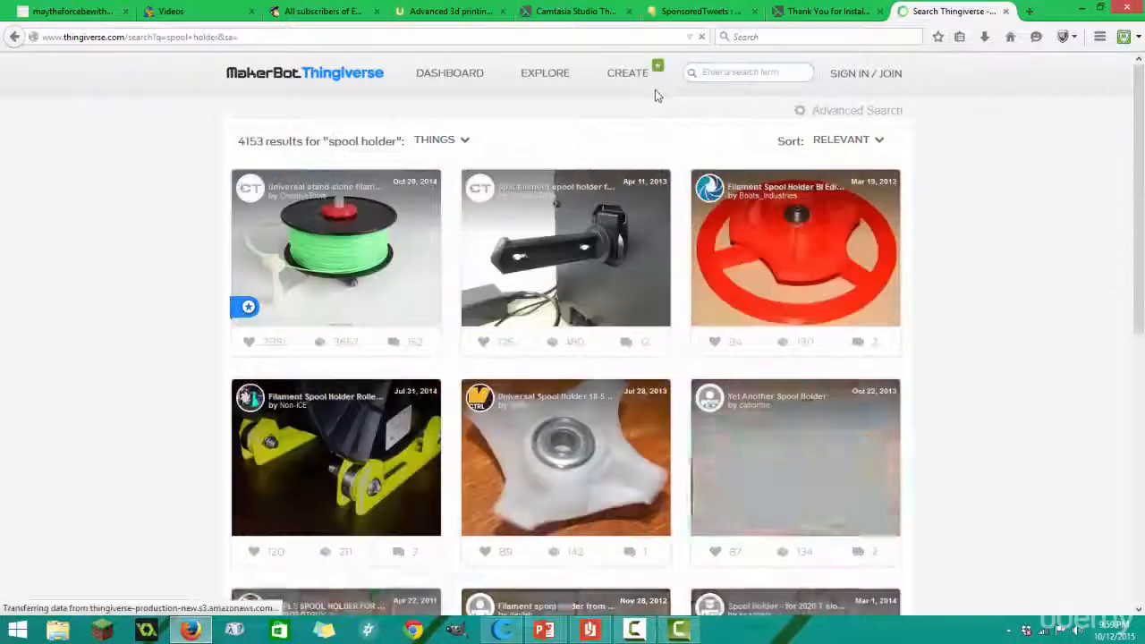
{"action": "scroll", "scroll_direction": "down", "scroll_amount": 3}
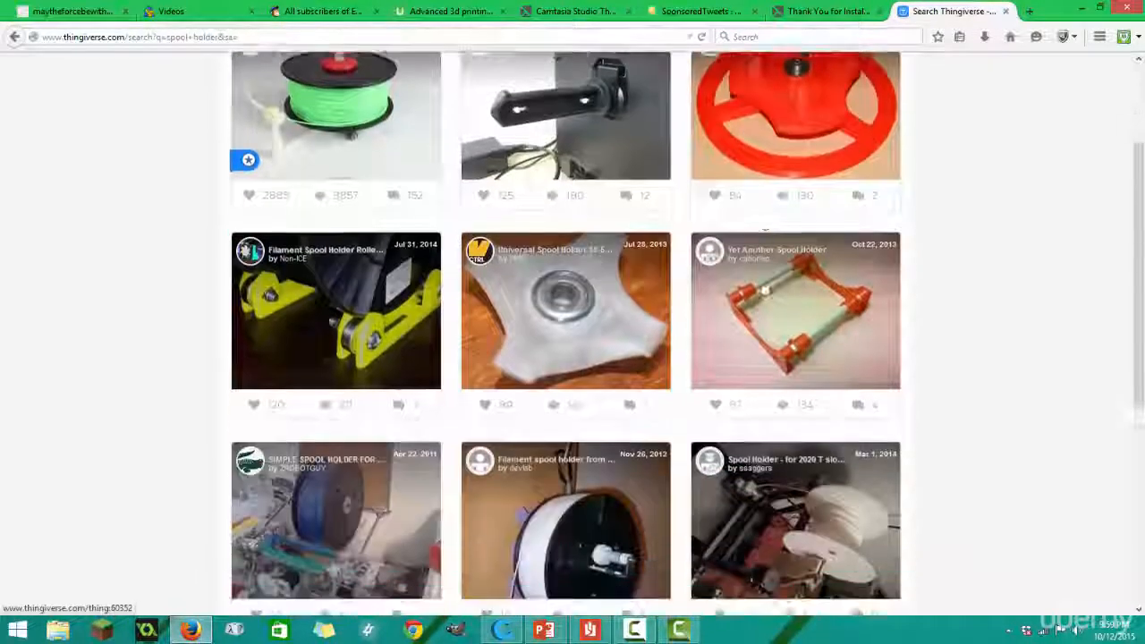
{"action": "scroll", "scroll_direction": "down", "scroll_amount": 3}
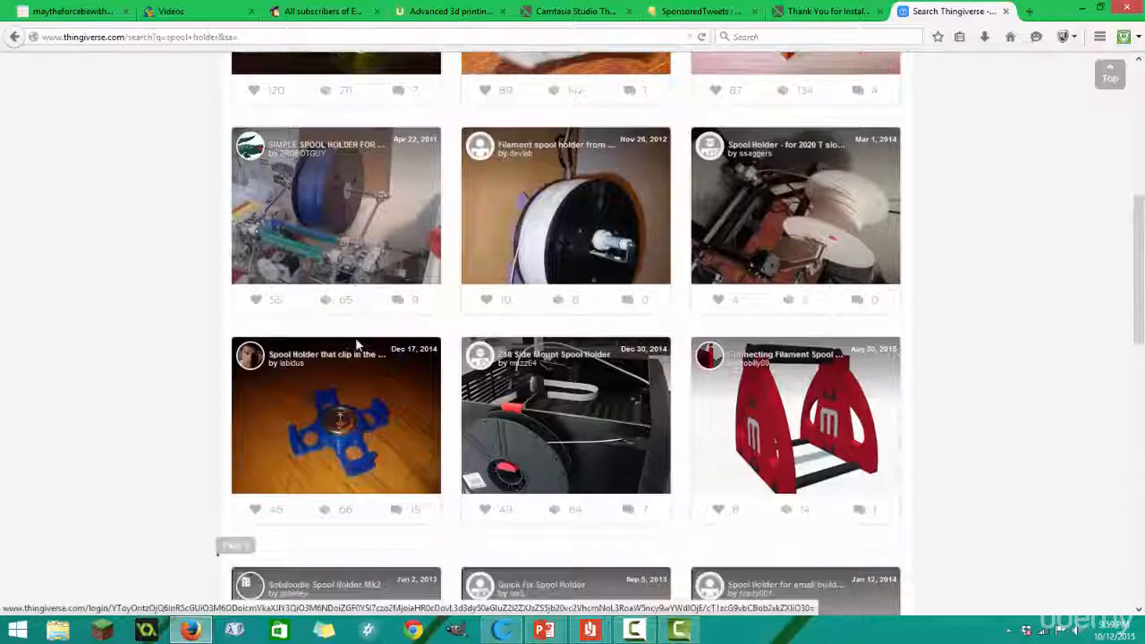
{"action": "scroll", "scroll_direction": "down", "scroll_amount": 3}
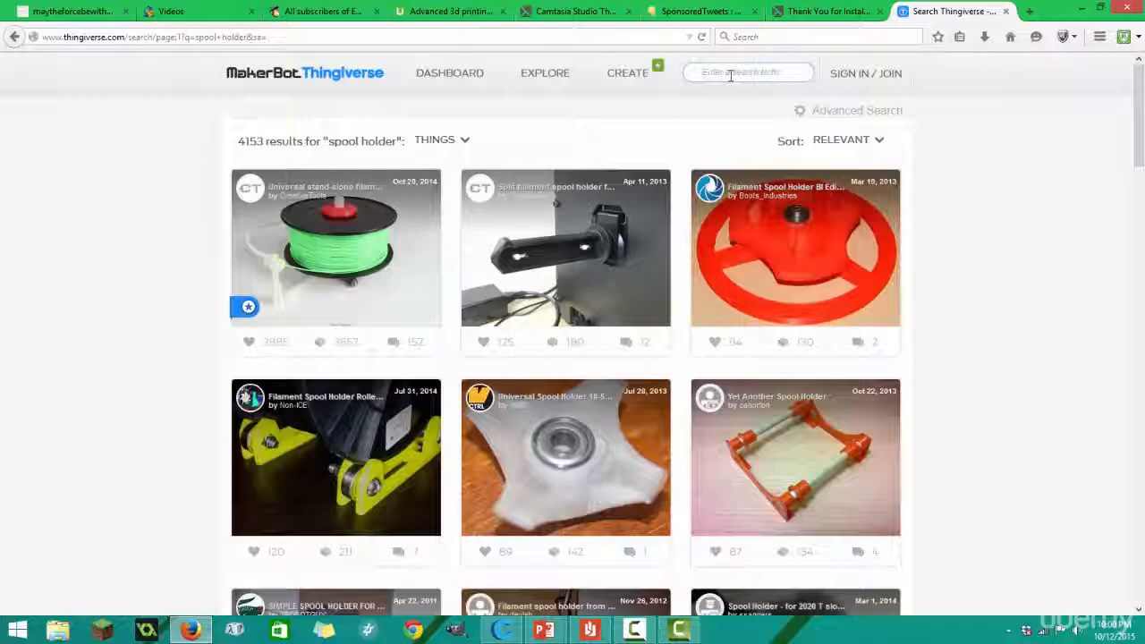
{"action": "type", "text": "robo"}
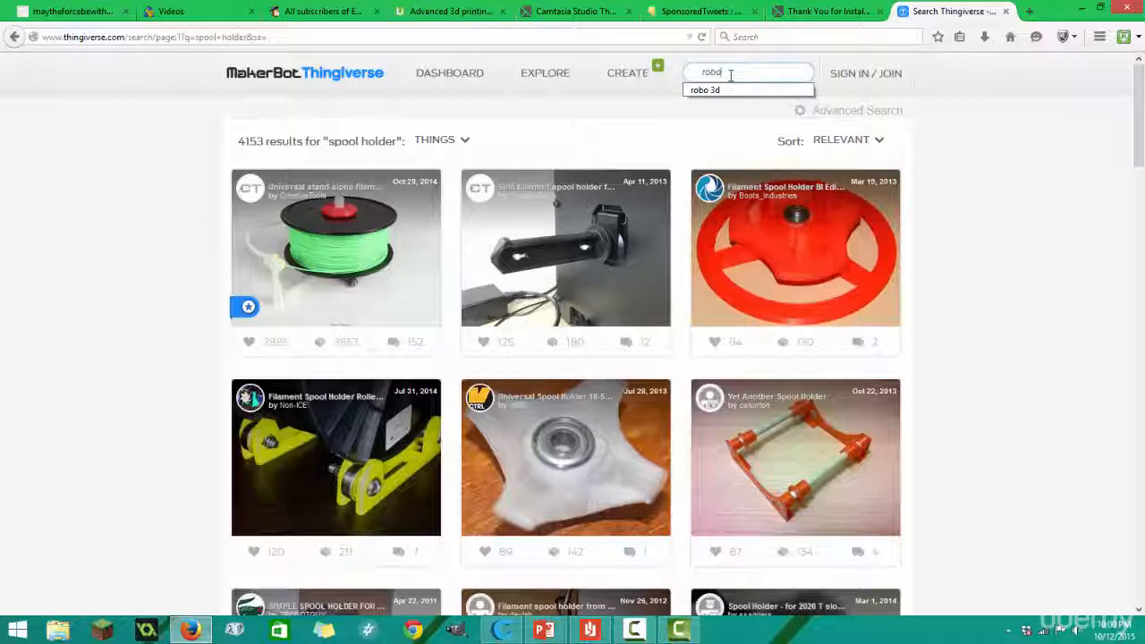
{"action": "left_click", "coordinate": [712, 89]}
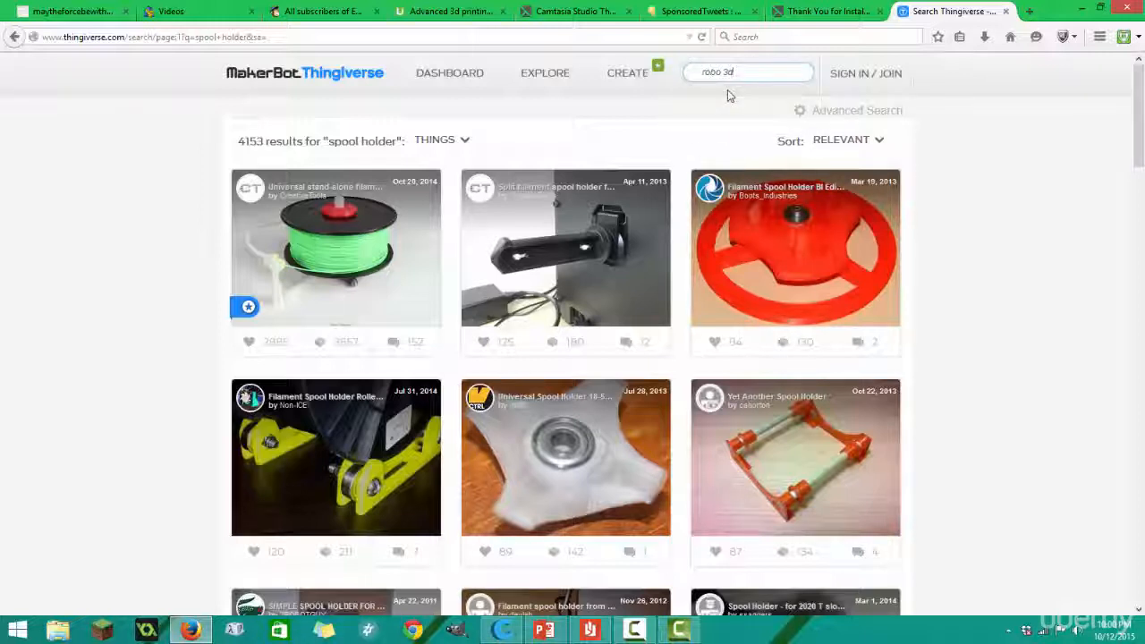
{"action": "mouse_move", "coordinate": [759, 107]}
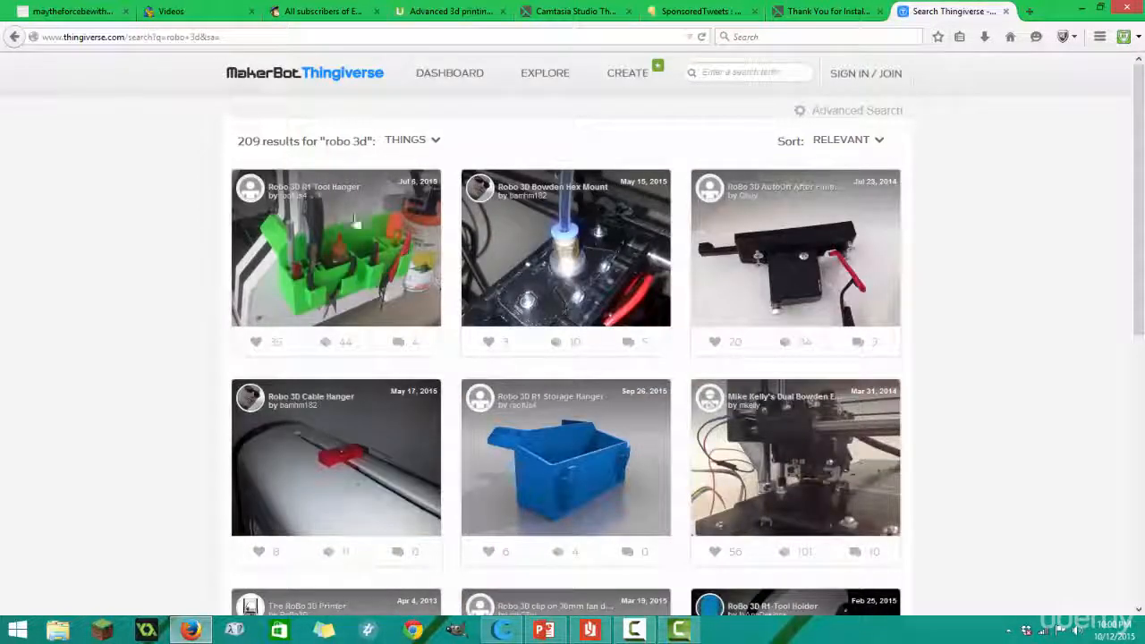
{"action": "mouse_move", "coordinate": [594, 272]}
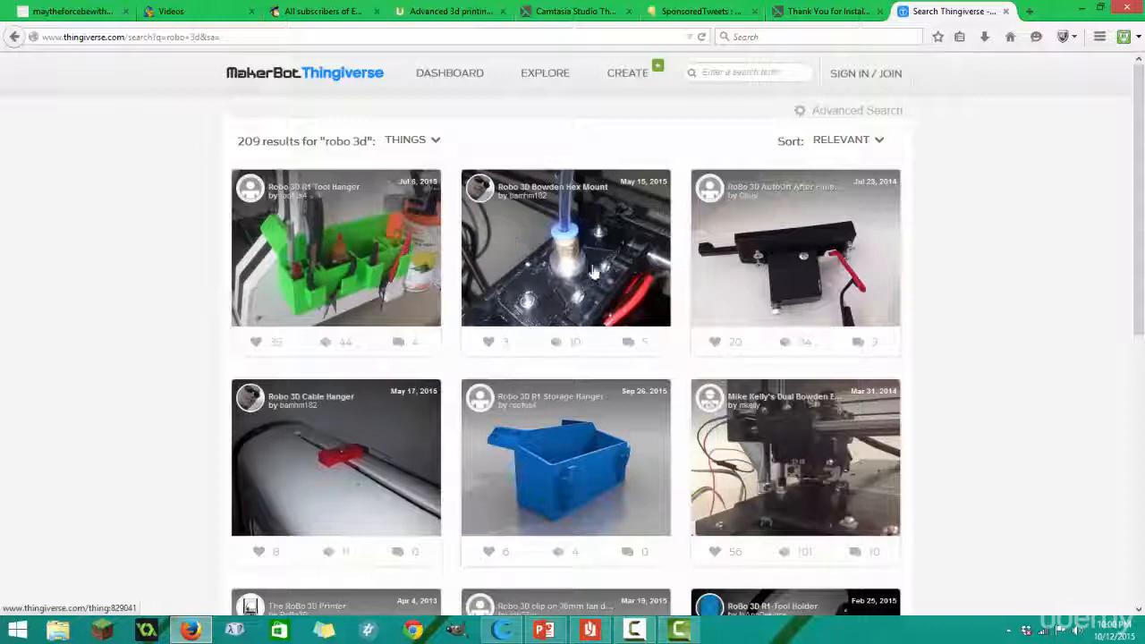
{"action": "mouse_move", "coordinate": [383, 440]}
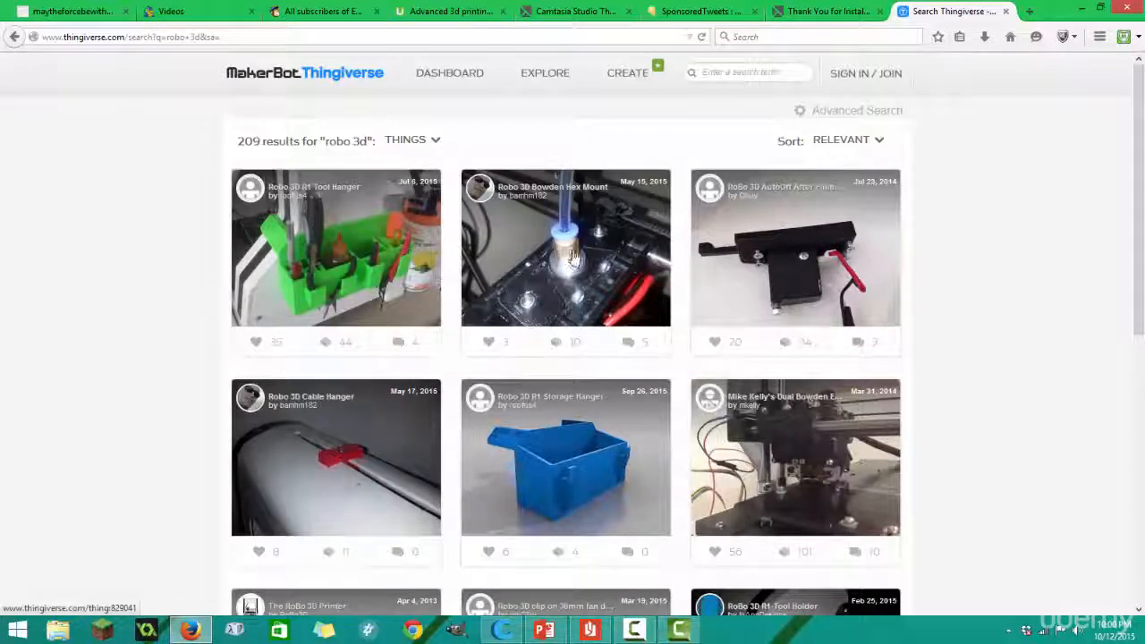
{"action": "scroll", "scroll_direction": "down", "scroll_amount": 3}
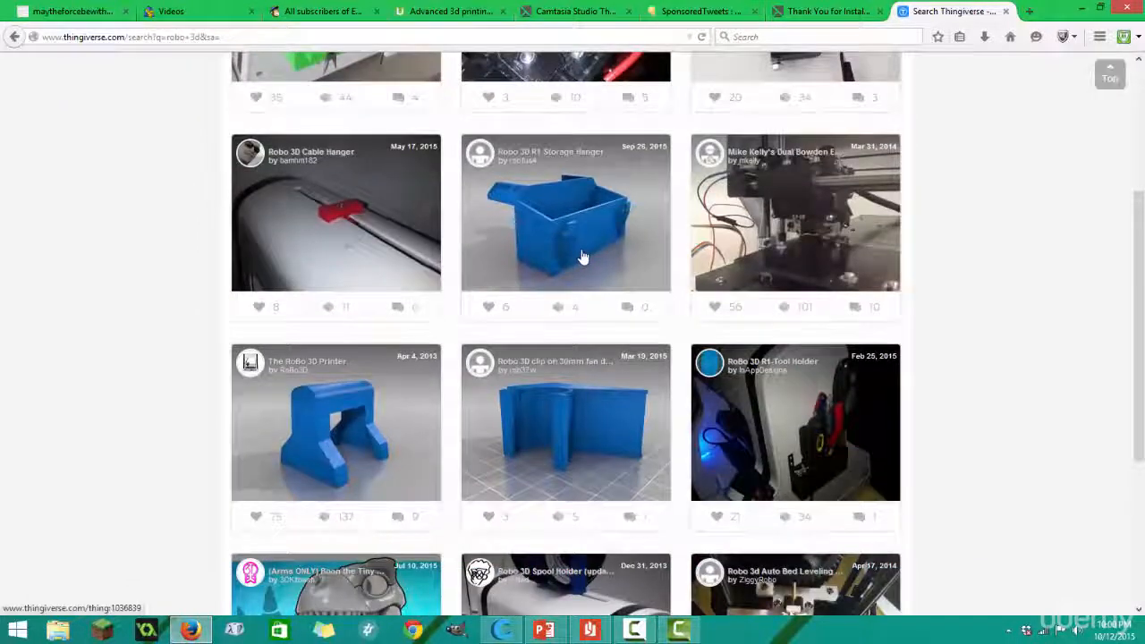
{"action": "scroll", "scroll_direction": "down", "scroll_amount": 3}
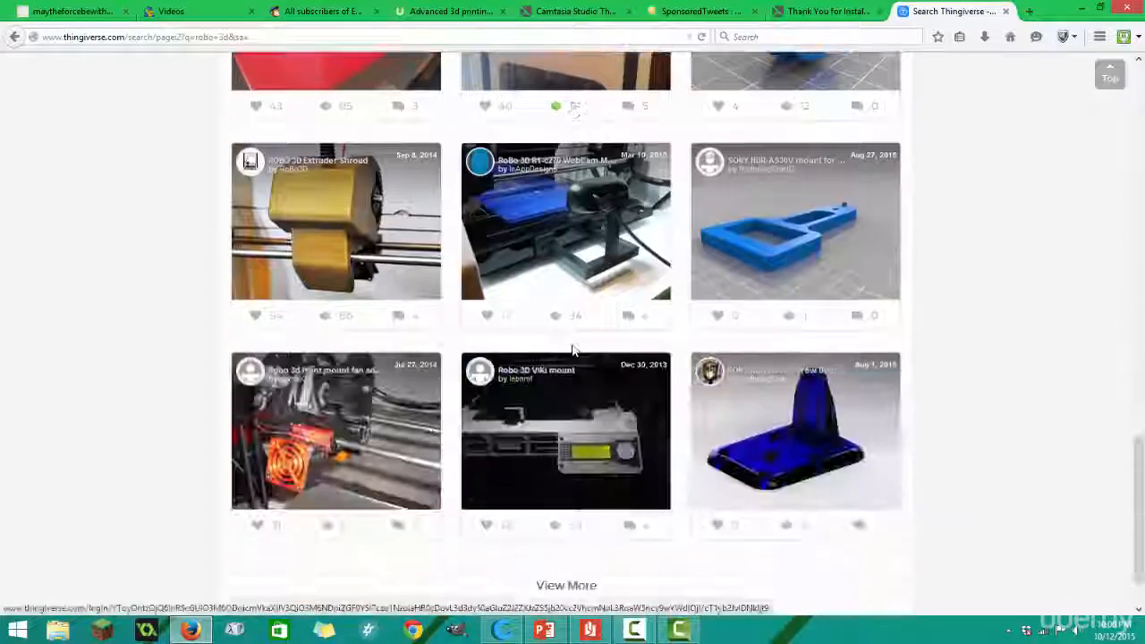
{"action": "scroll", "scroll_direction": "down", "scroll_amount": 3}
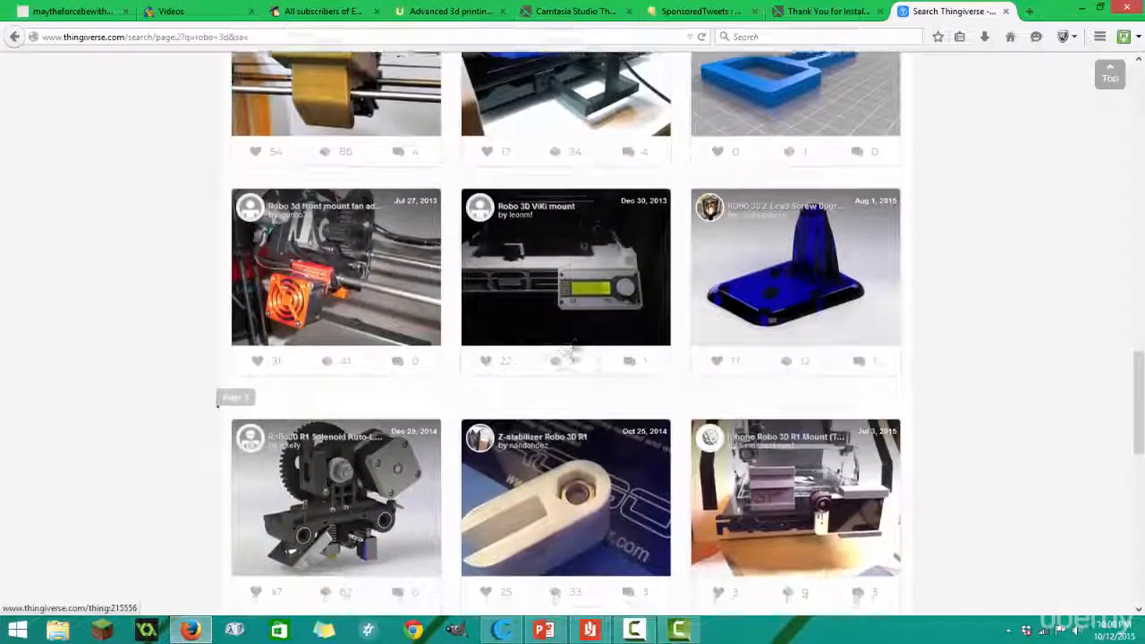
{"action": "scroll", "scroll_direction": "down", "scroll_amount": 3}
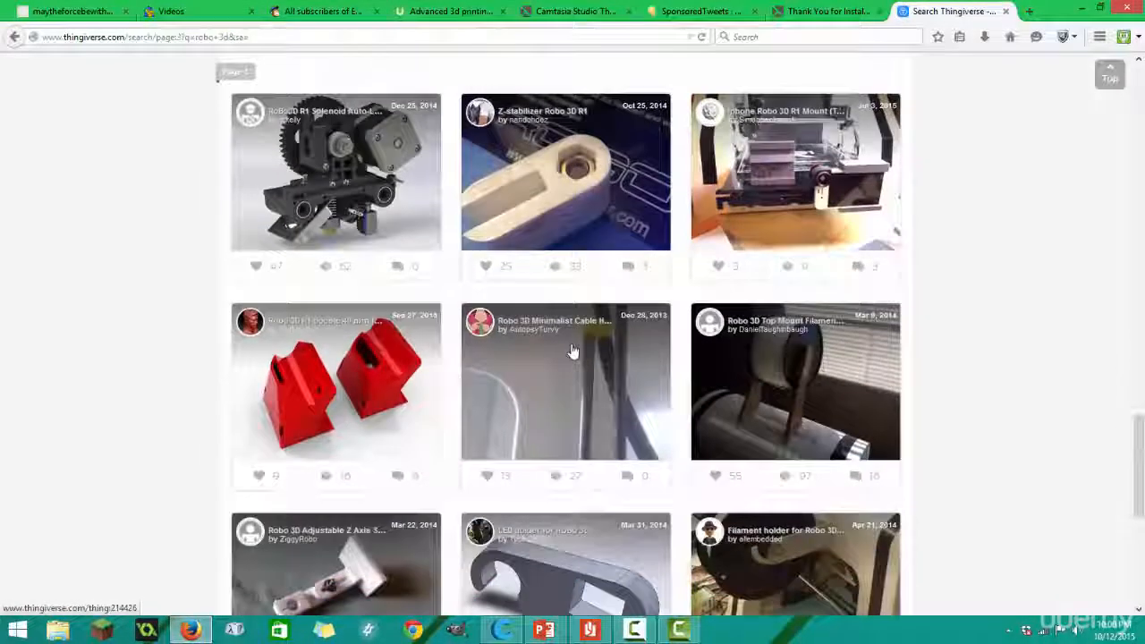
{"action": "scroll", "scroll_direction": "down", "scroll_amount": 3}
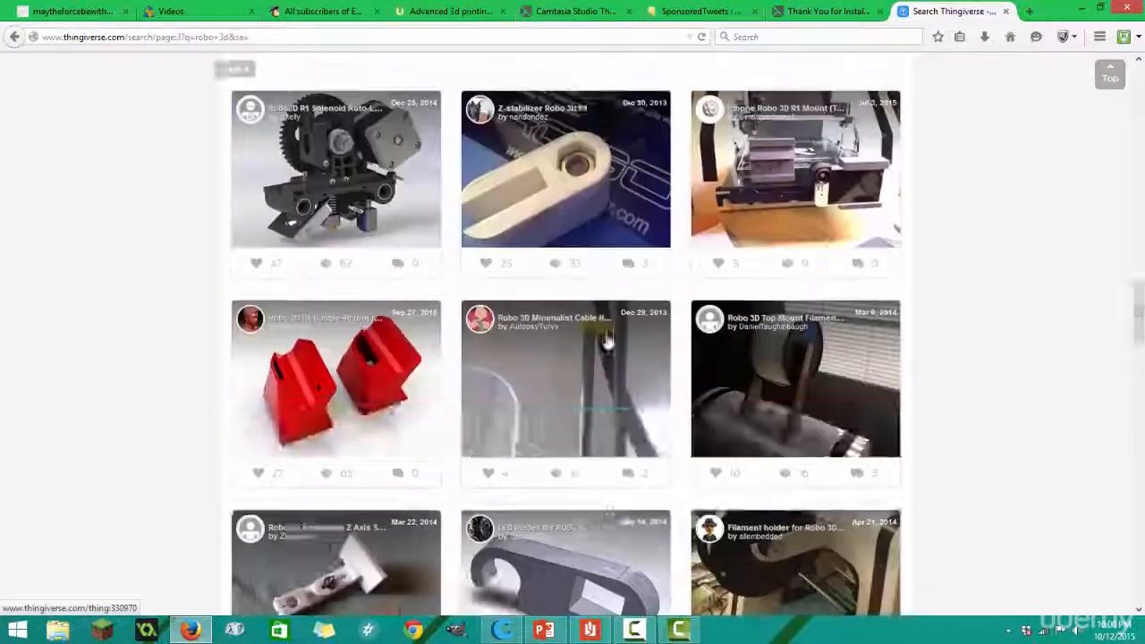
{"action": "scroll", "scroll_direction": "up", "scroll_amount": 3}
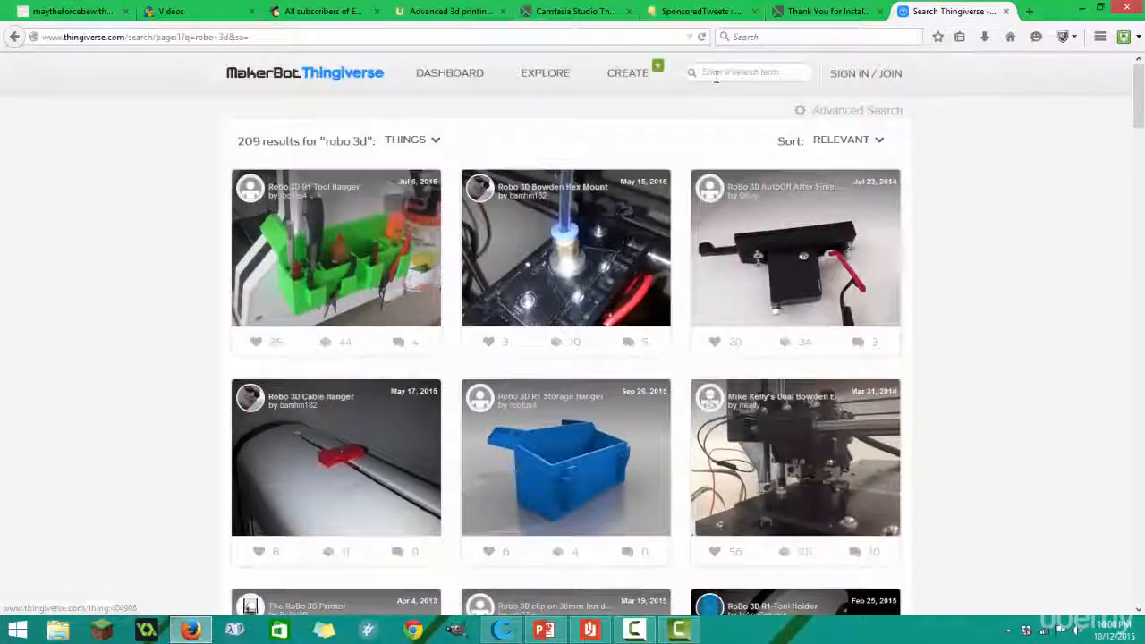
Search for "ultimaker", listing 2,288 matching things
{"action": "left_click", "coordinate": [748, 72]}
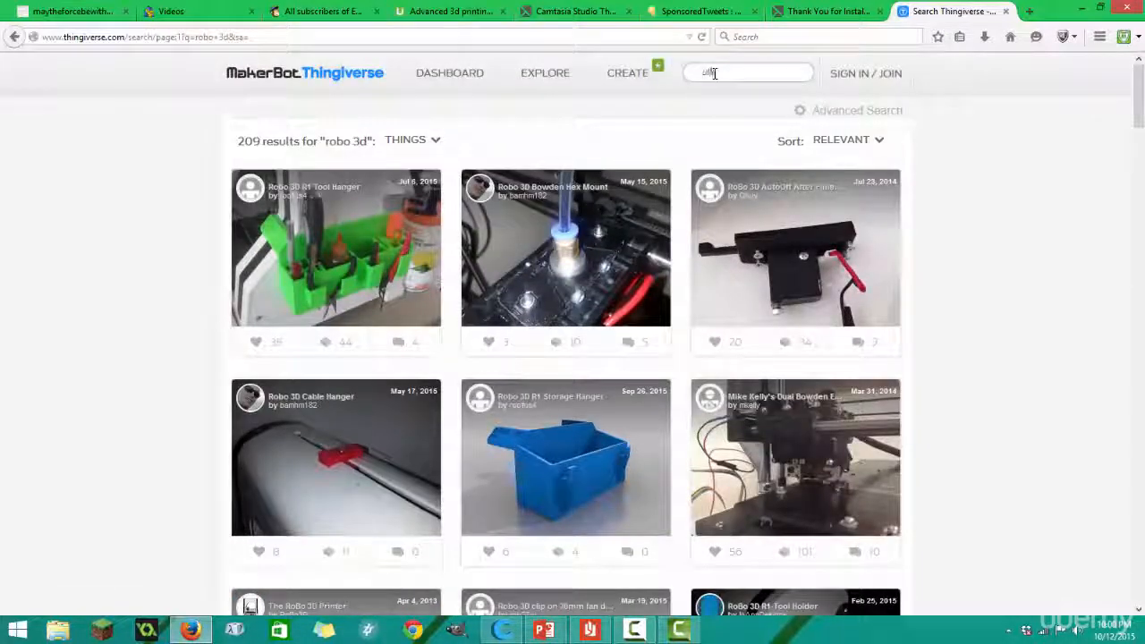
{"action": "type", "text": "ultimaker"}
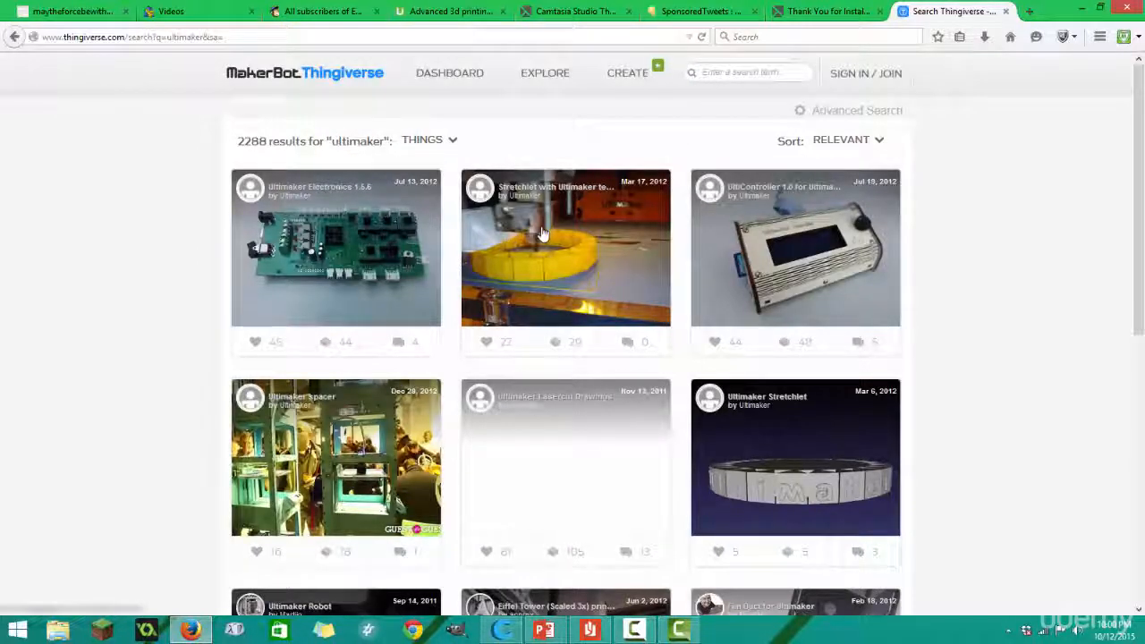
{"action": "scroll", "scroll_direction": "down", "scroll_amount": 3}
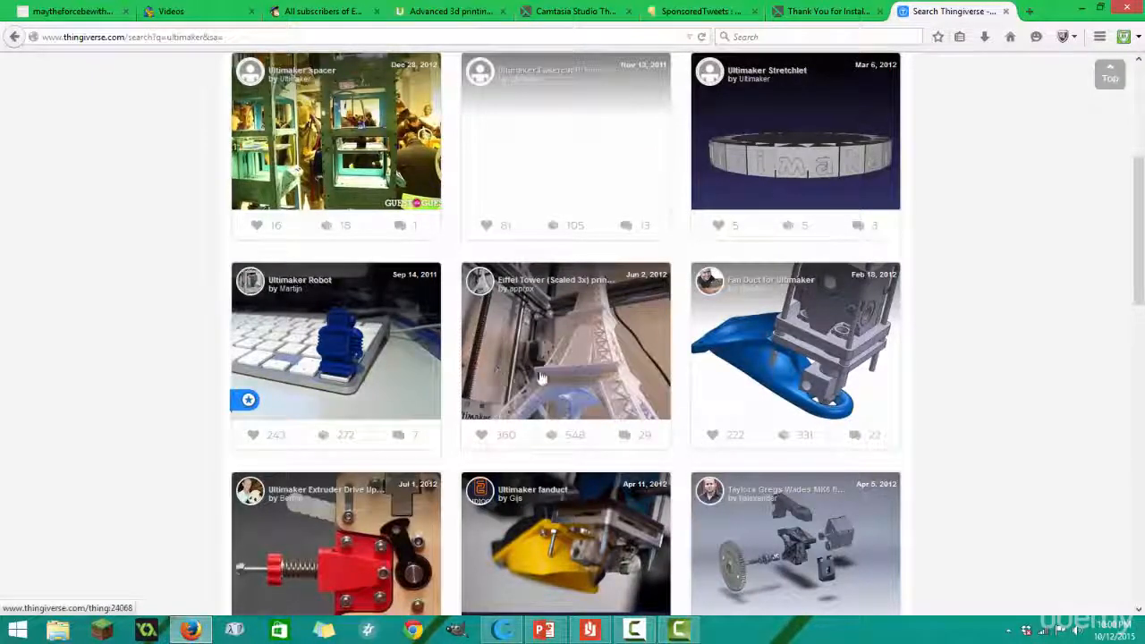
Browse through two pages of ultimaker results and back toward the top
{"action": "left_click", "coordinate": [540, 378]}
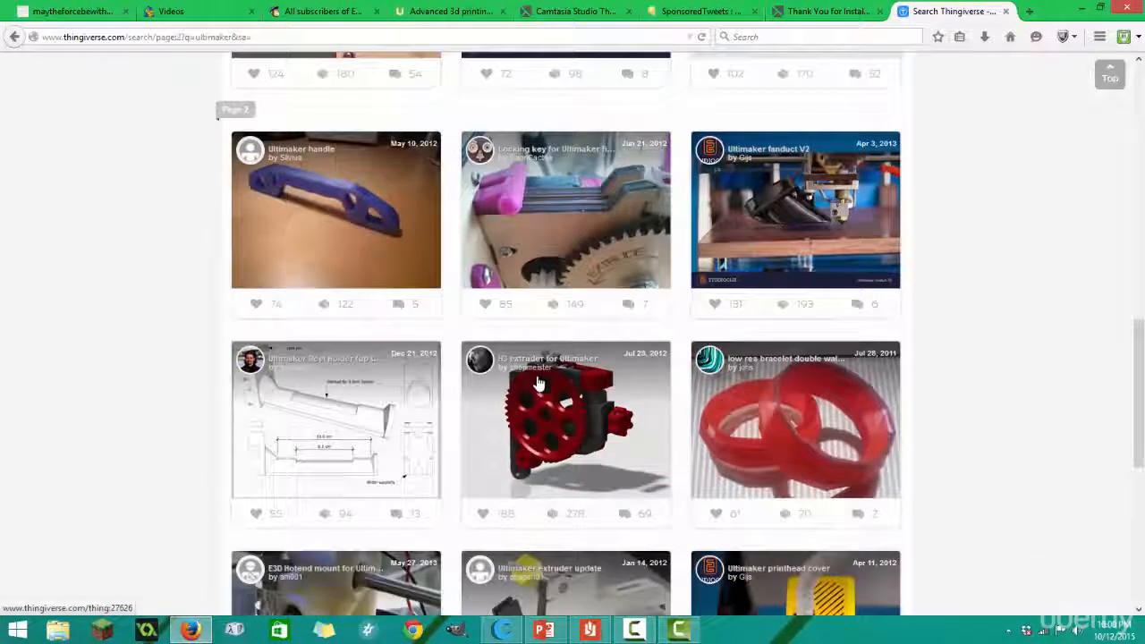
{"action": "scroll", "scroll_direction": "down", "scroll_amount": 3}
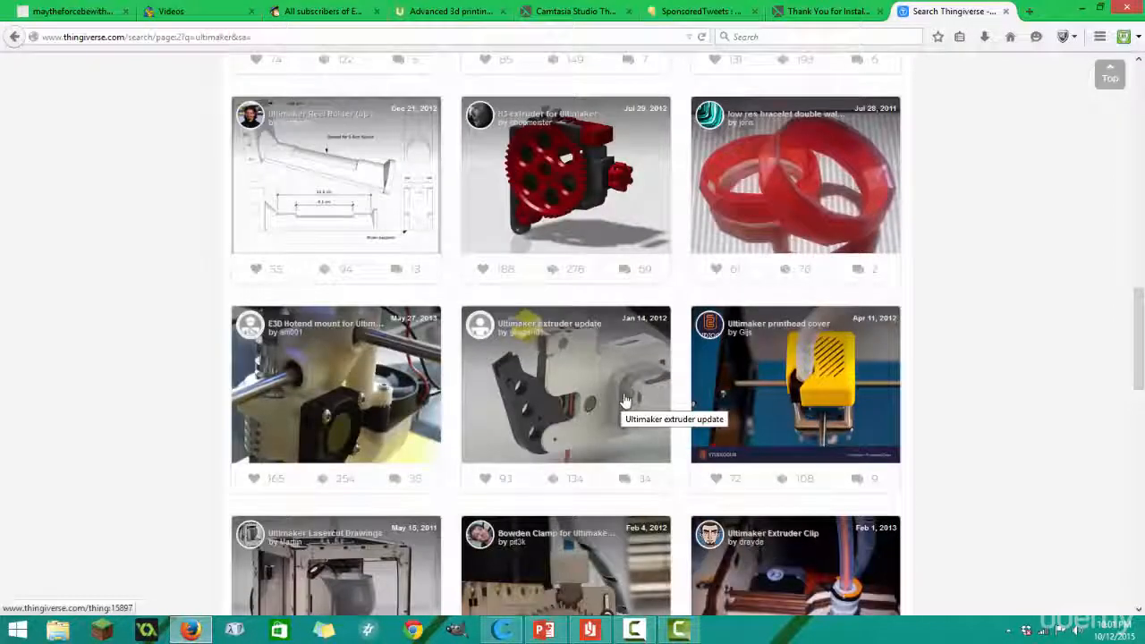
{"action": "scroll", "scroll_direction": "down", "scroll_amount": 3}
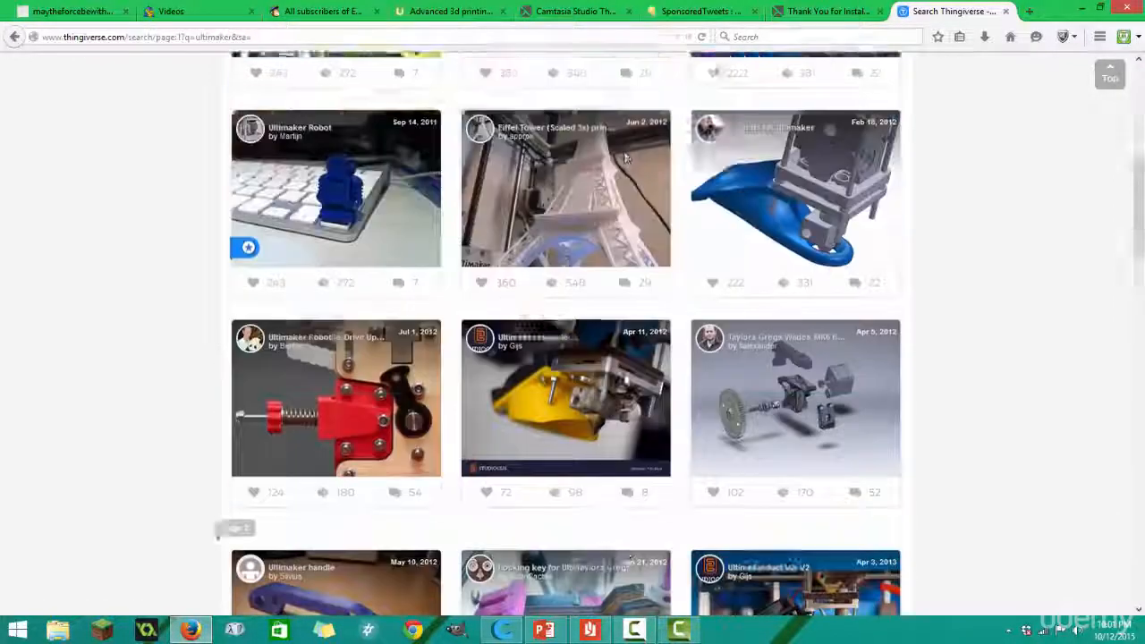
{"action": "scroll", "scroll_direction": "up", "scroll_amount": 3}
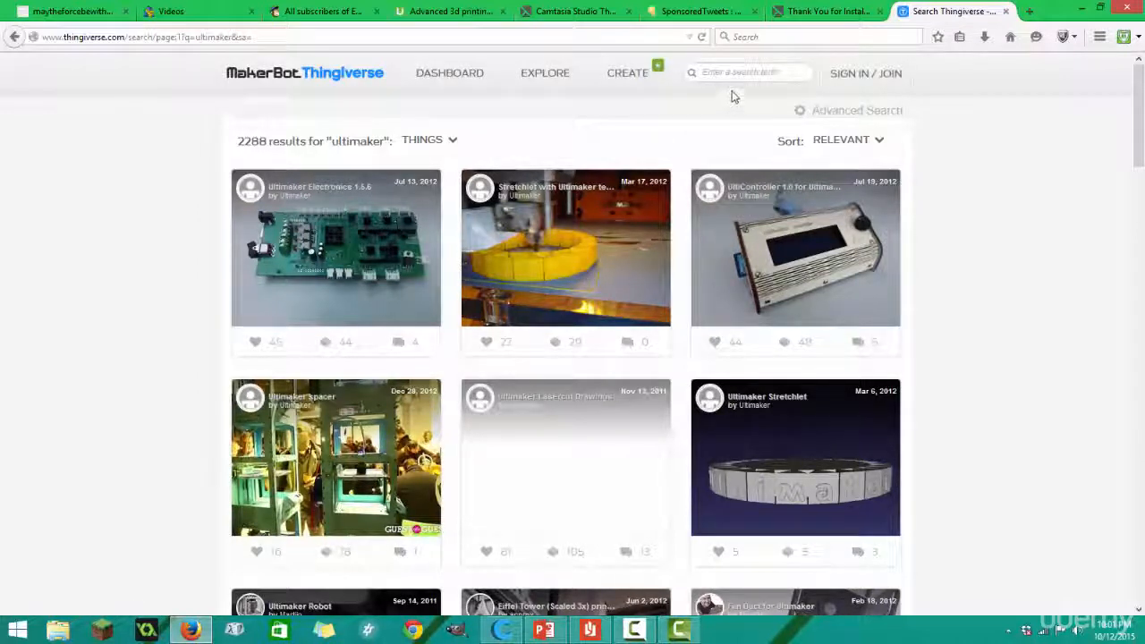
{"action": "mouse_move", "coordinate": [930, 168]}
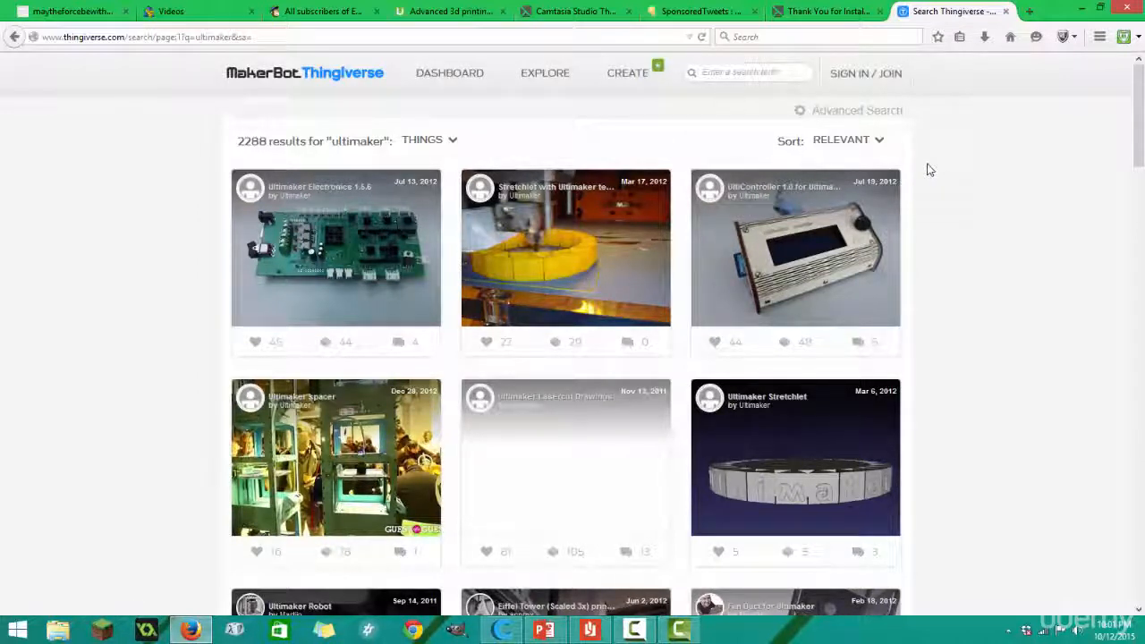
{"action": "mouse_move", "coordinate": [978, 222]}
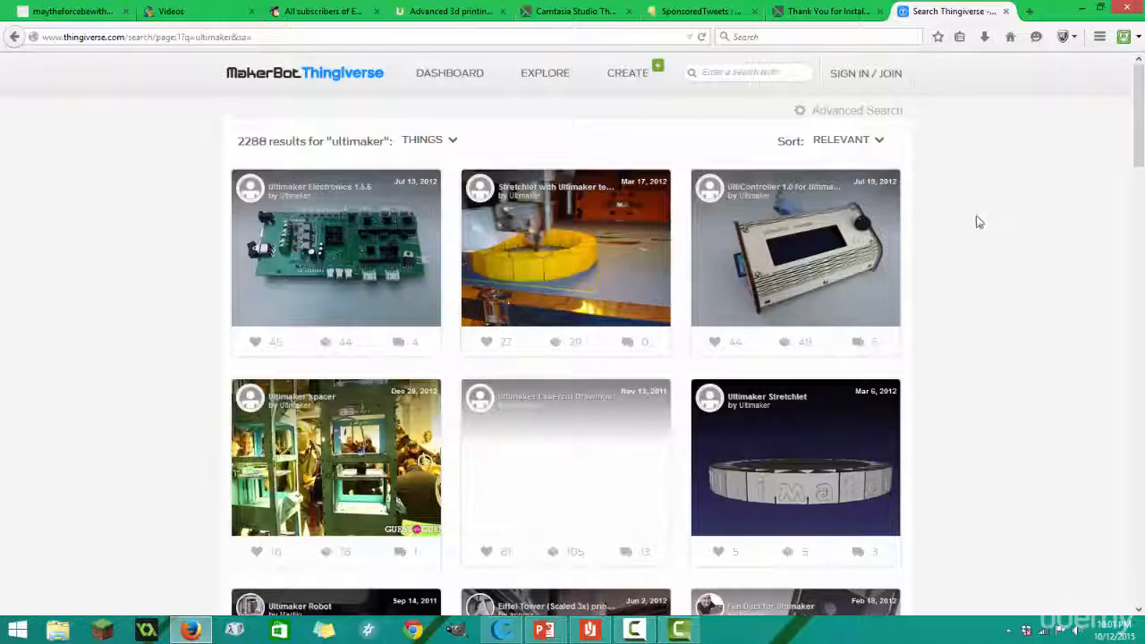
{"action": "mouse_move", "coordinate": [982, 190]}
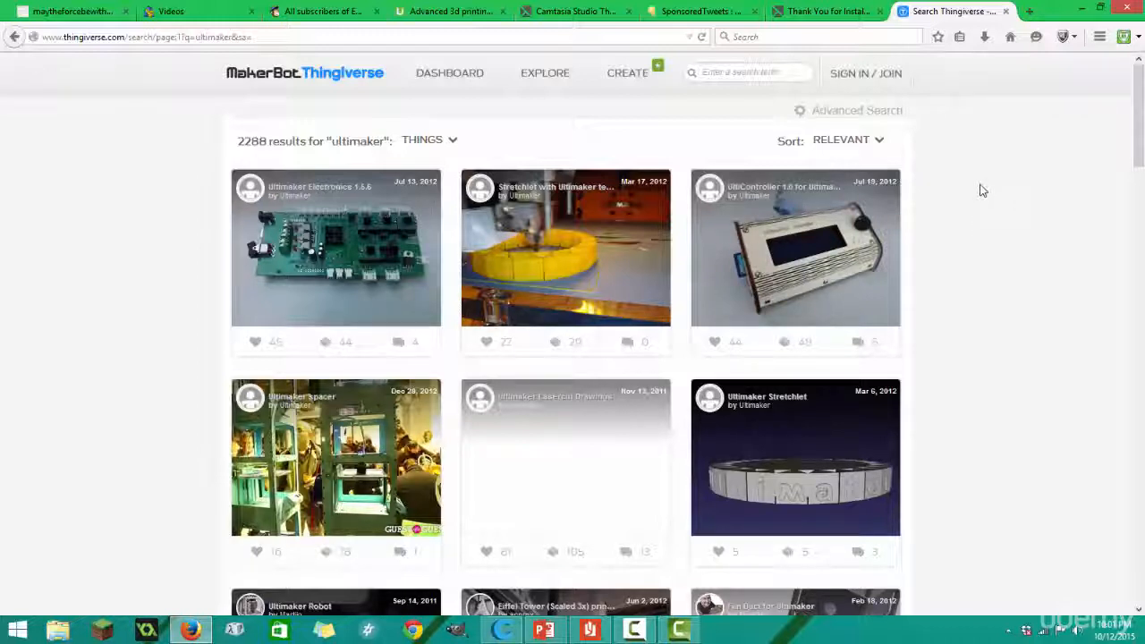